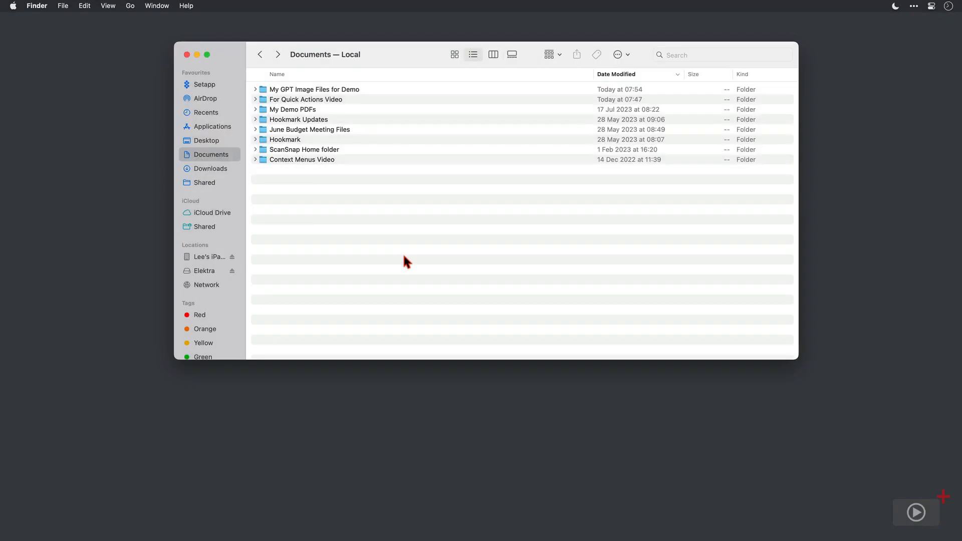
Step: Expand the For Quick Actions Video folder and Quick Look Fireworks 1.jpeg
click(255, 99)
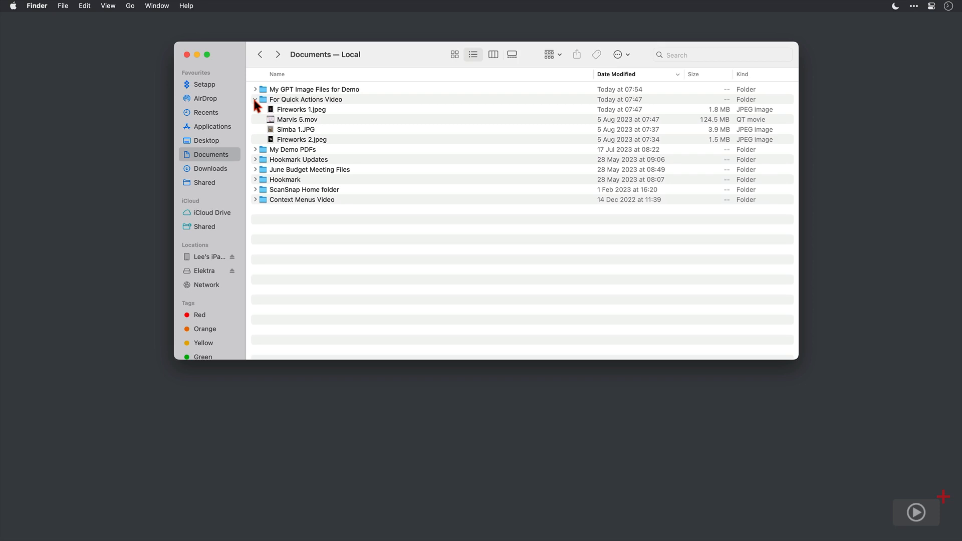
click(300, 109)
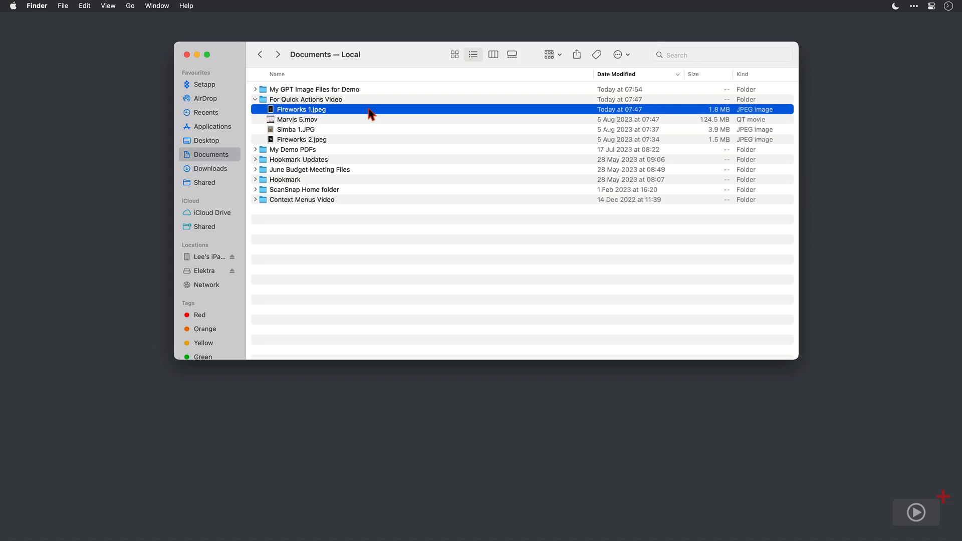
key(space)
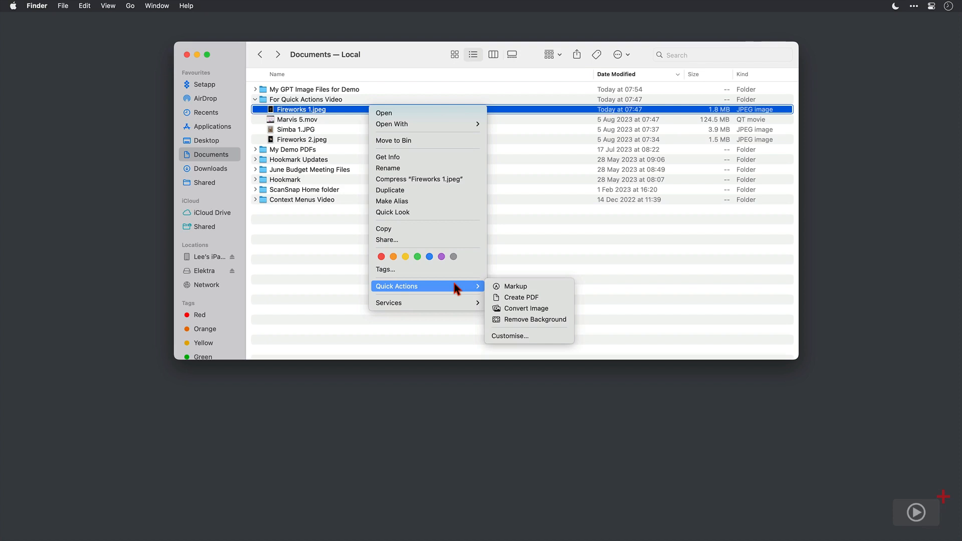
mouse_move(526, 286)
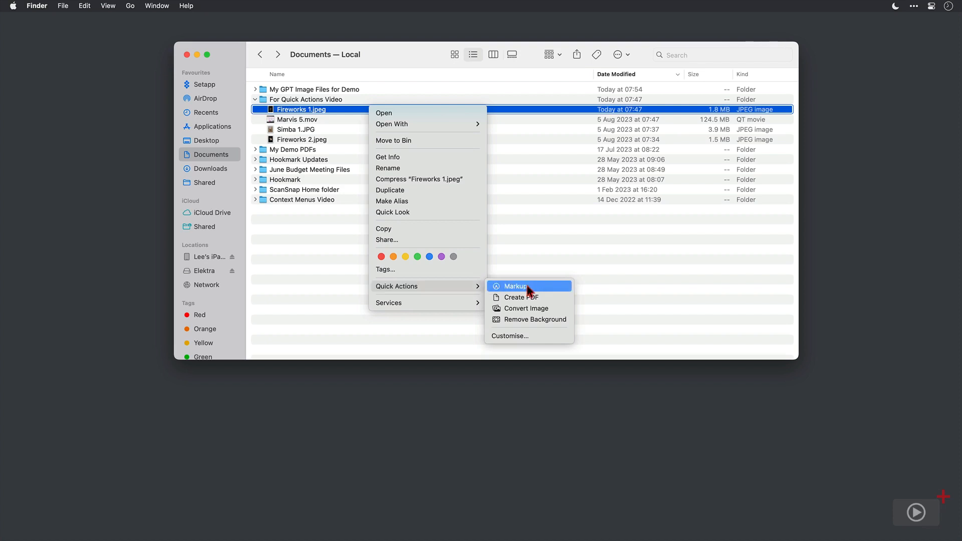
Step: Add a Markup text caption 'Broadstairs 2023' to the photo, revert it, and finish annotating
click(515, 286)
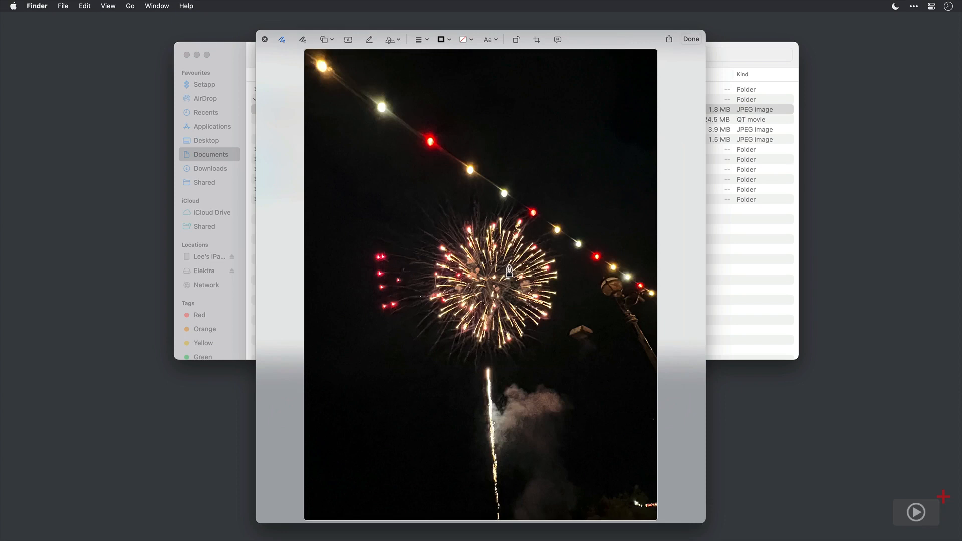
click(347, 38)
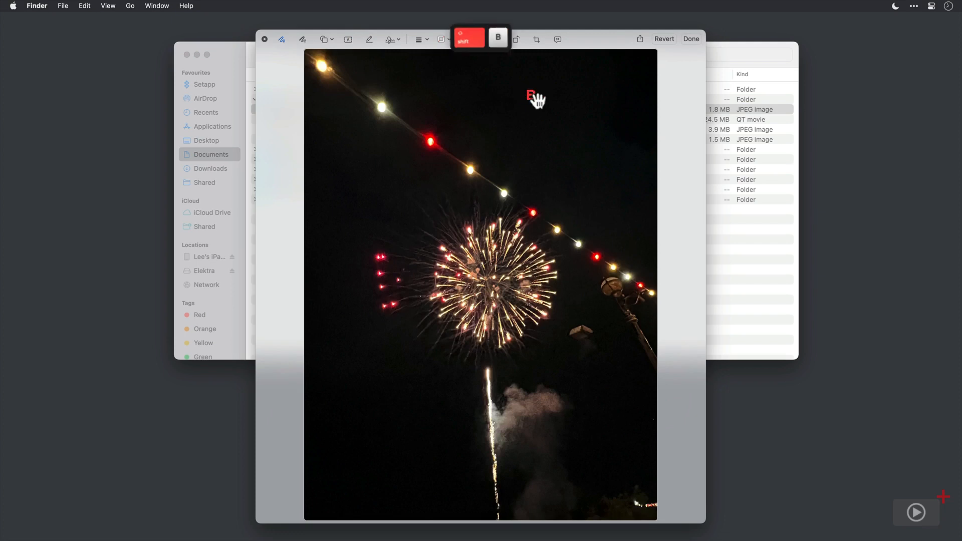
text(Broadstairs 2023)
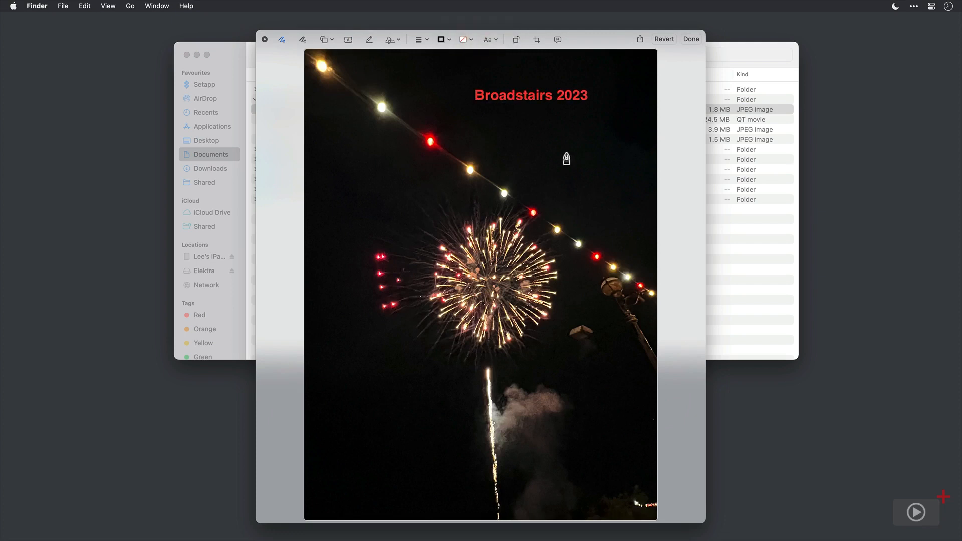
mouse_move(650, 55)
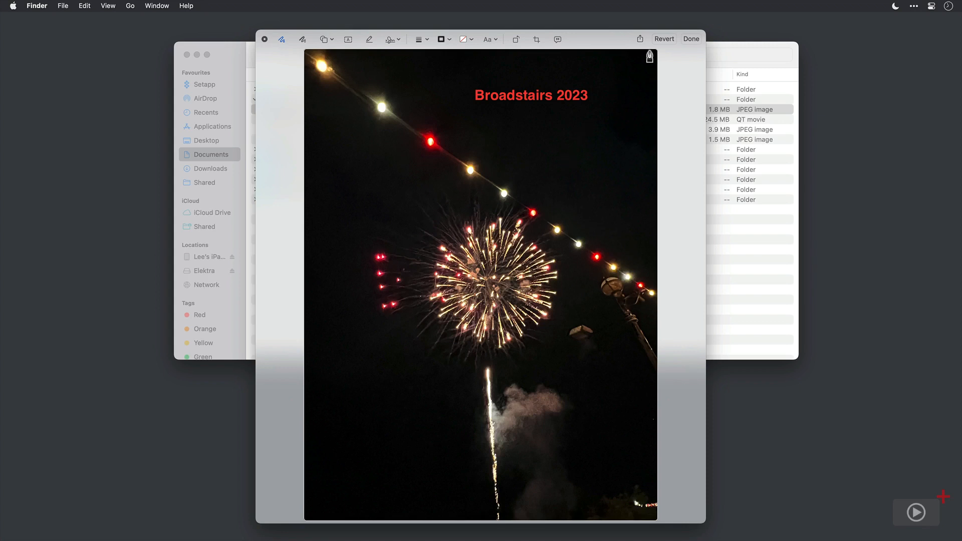
click(663, 38)
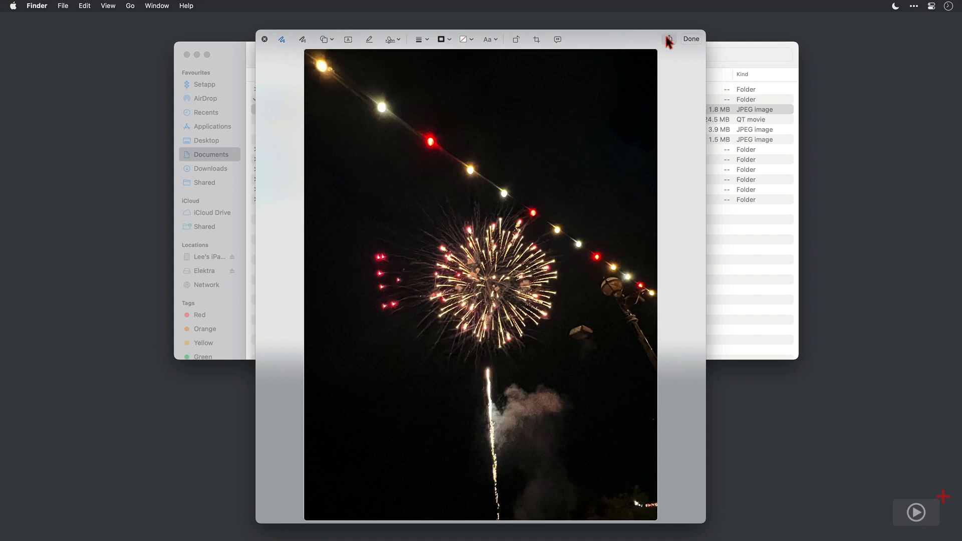
click(690, 39)
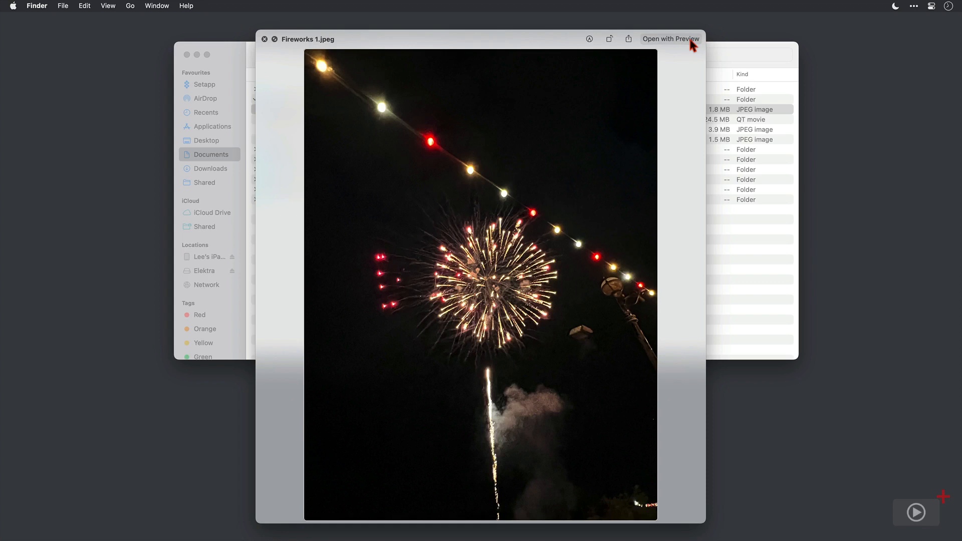
Step: Create a PDF from both fireworks JPEGs and select the new Fireworks 1.pdf
key(cmd+w)
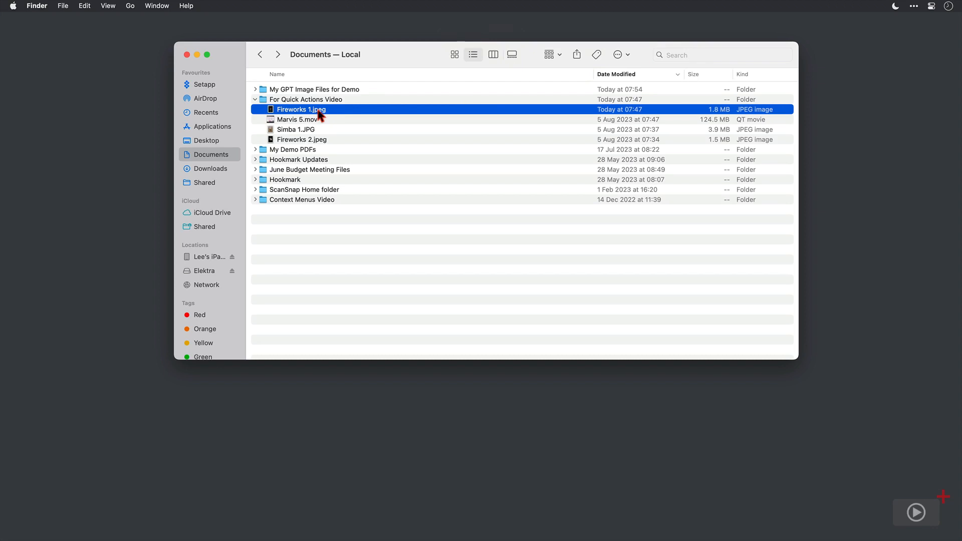
mouse_move(288, 146)
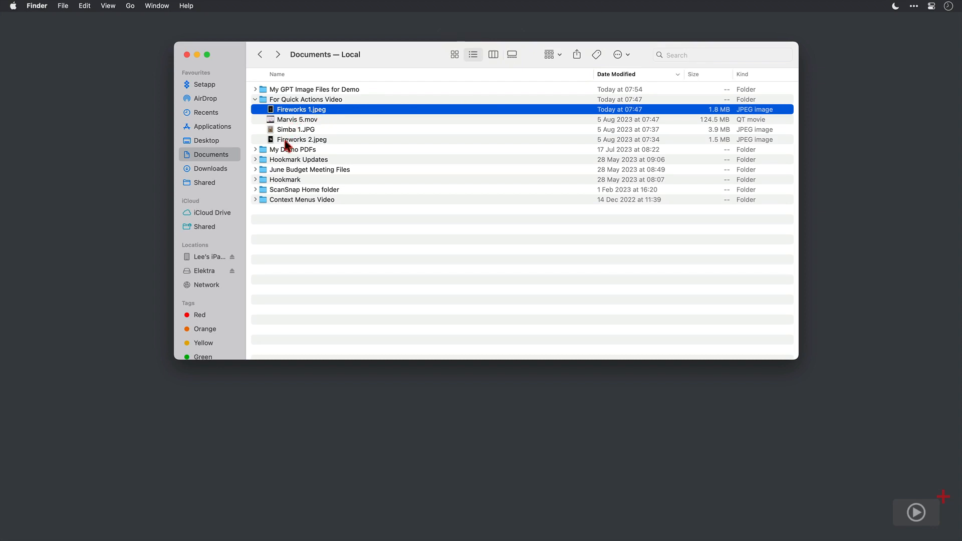
right_click(301, 139)
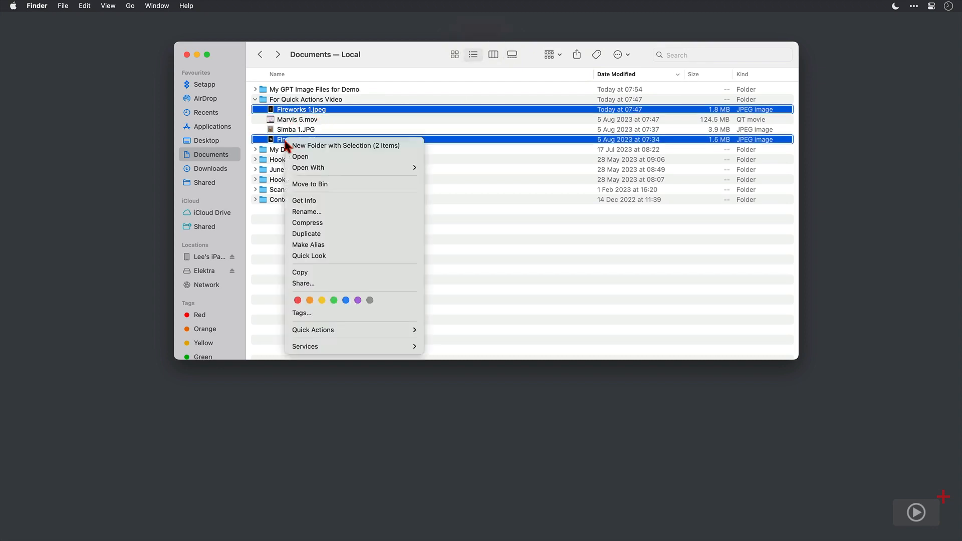
mouse_move(376, 330)
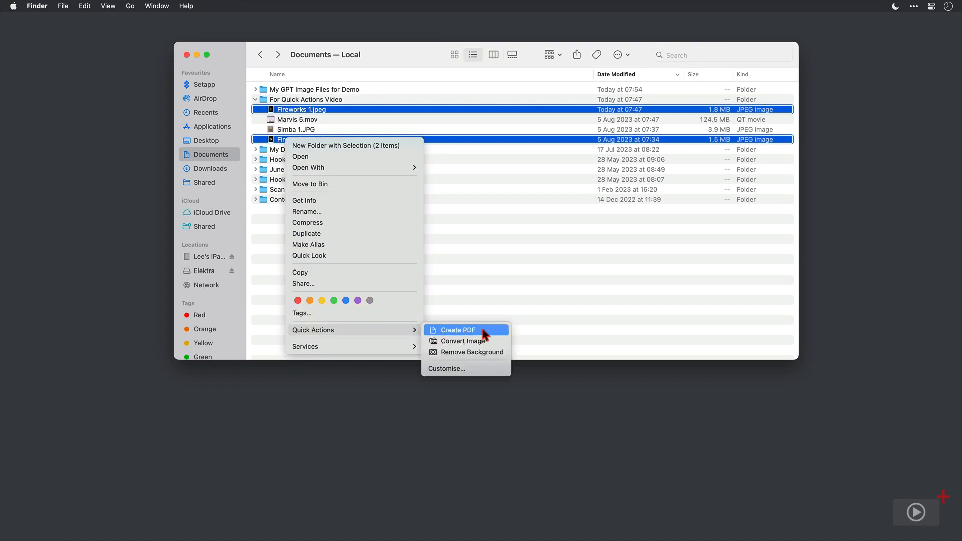
click(456, 329)
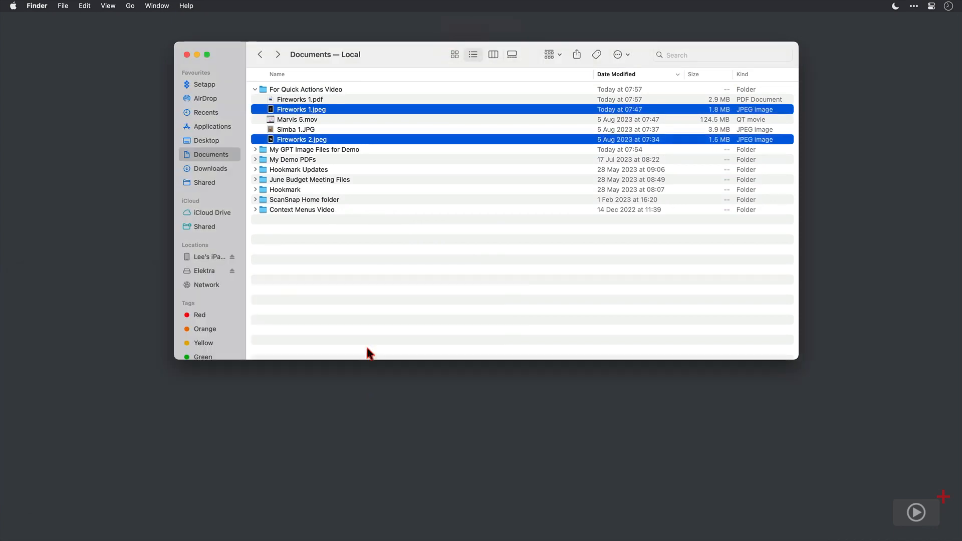
click(299, 98)
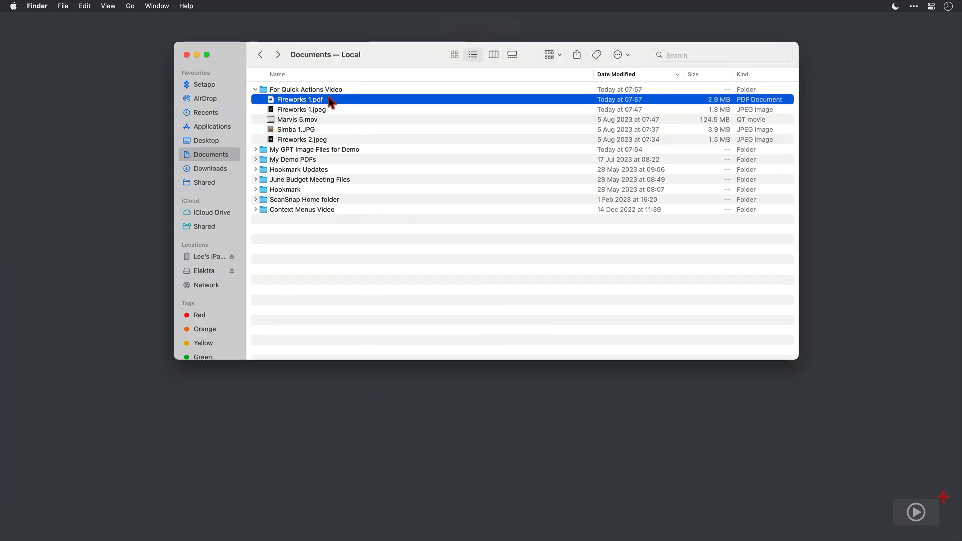
double_click(300, 99)
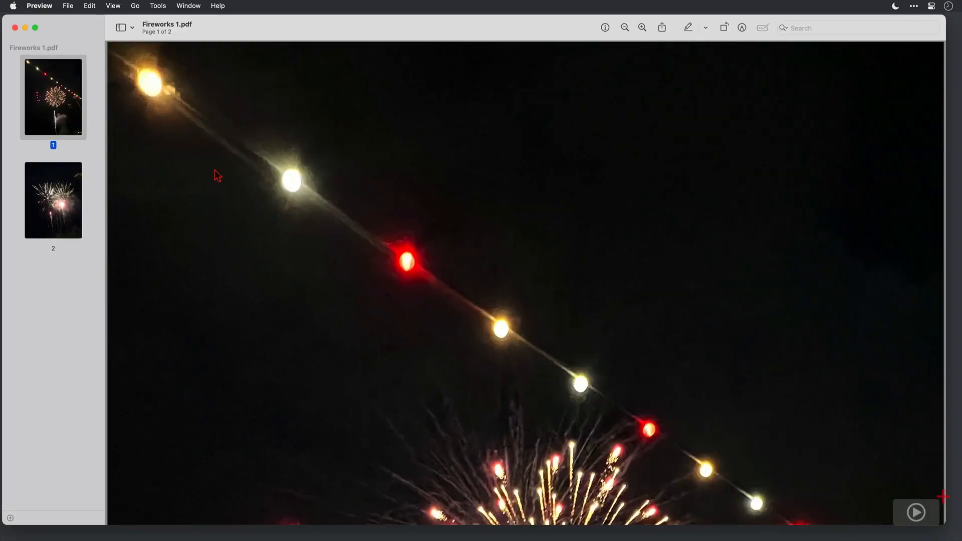
click(53, 199)
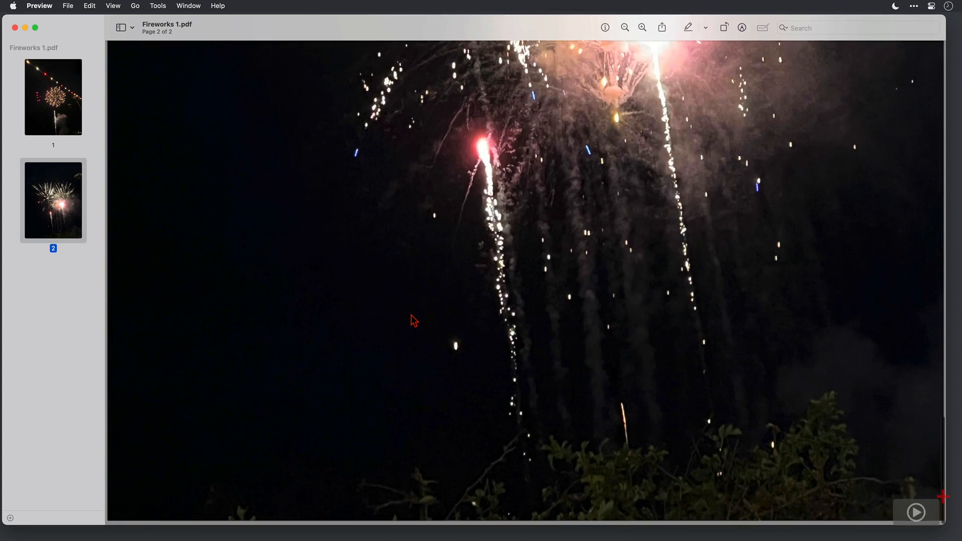
key(cmd+w)
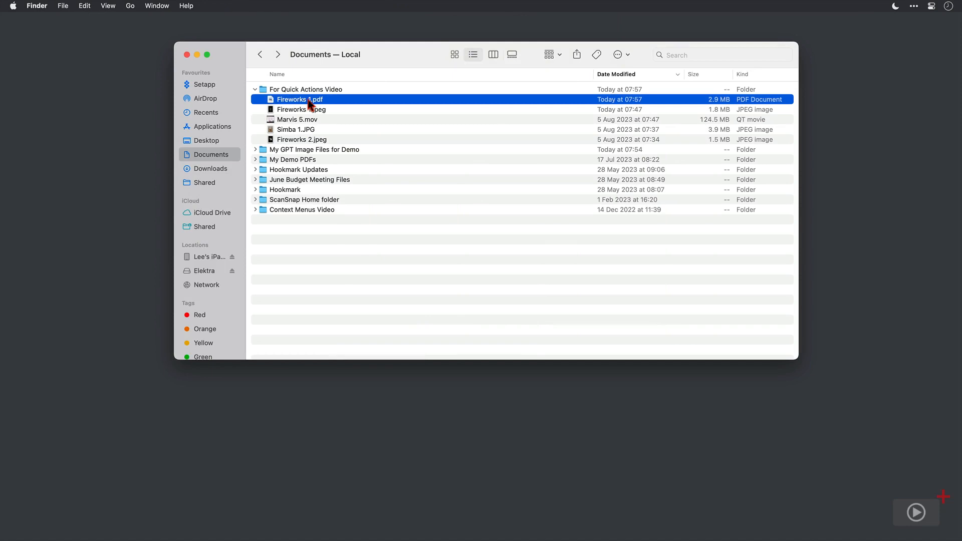
Step: Show the Quick Actions context menu for Fireworks 1.jpeg
right_click(300, 98)
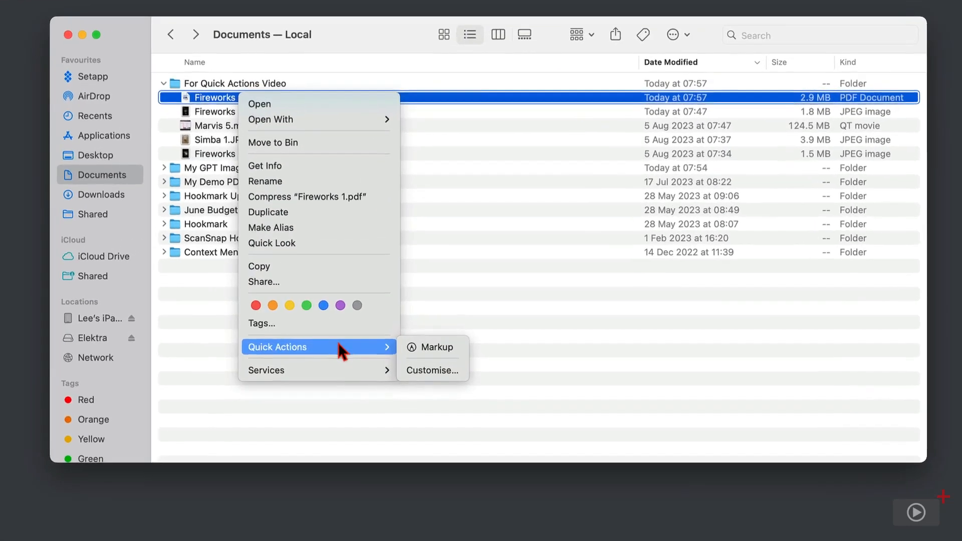
mouse_move(432, 347)
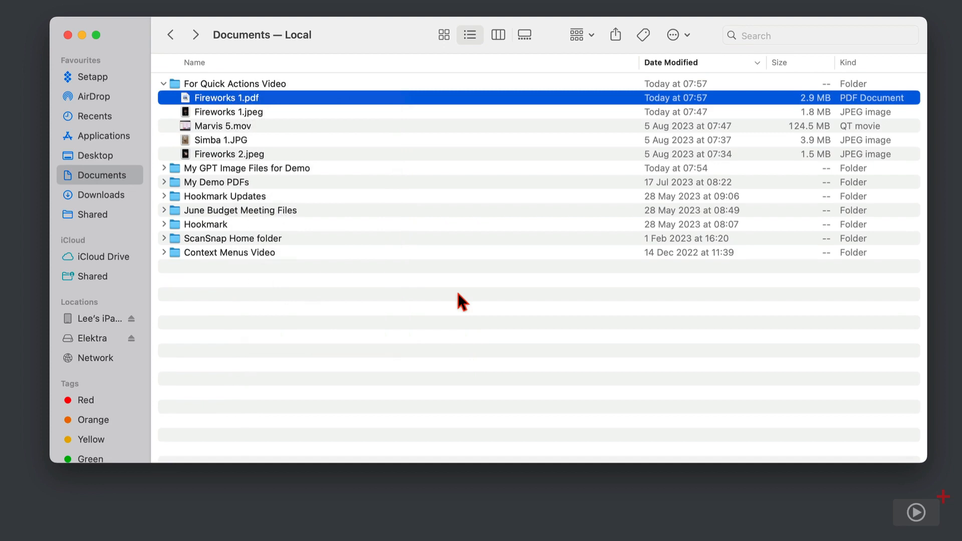
mouse_move(256, 124)
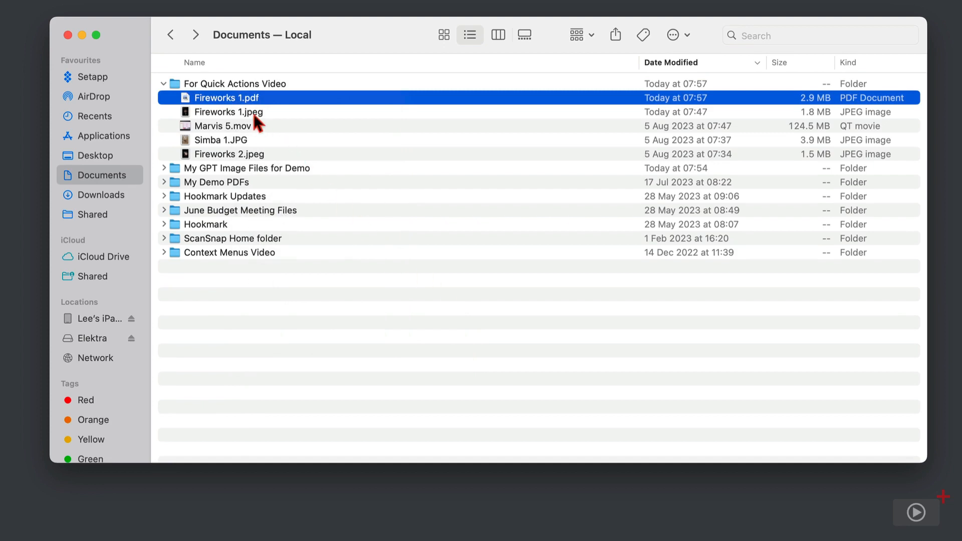
right_click(229, 111)
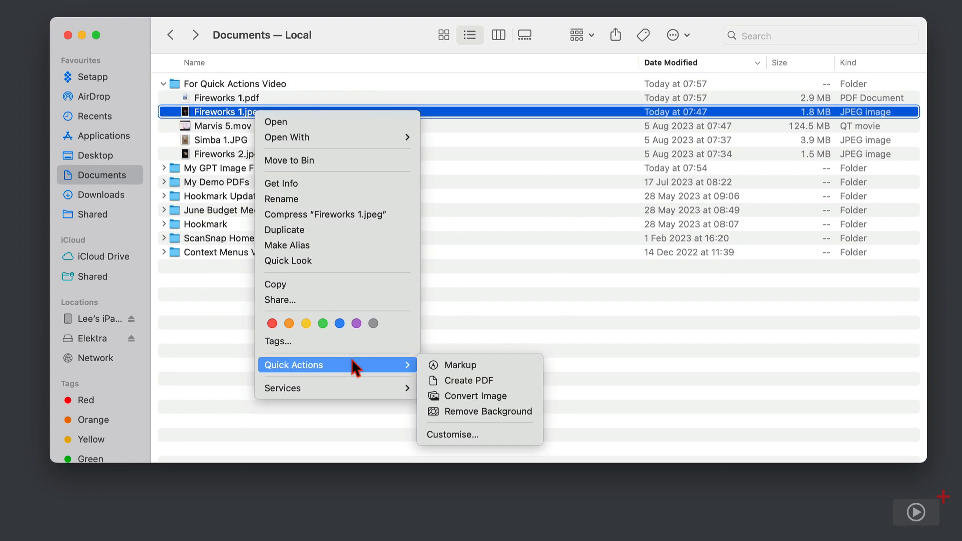
mouse_move(531, 406)
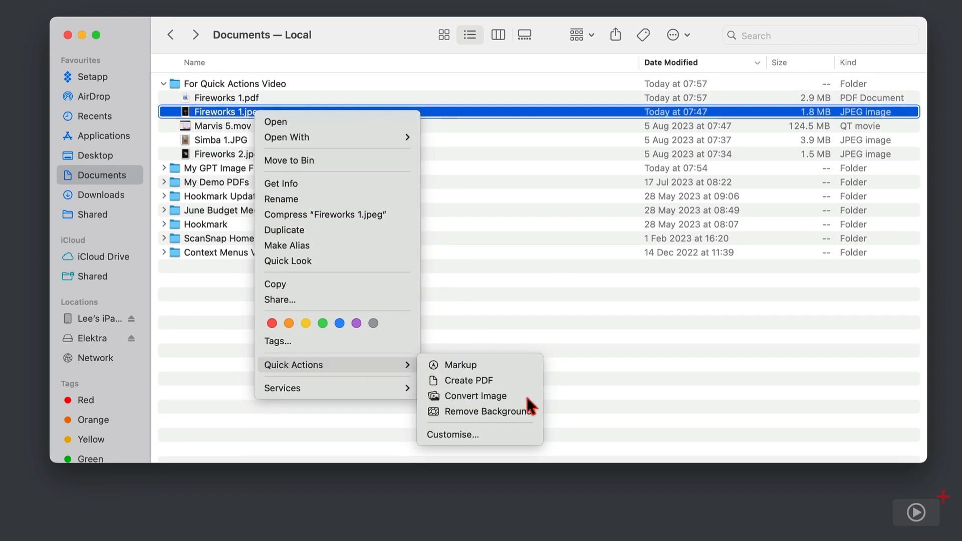
Step: Convert Fireworks 1.jpeg to a medium-sized PNG copy
click(475, 396)
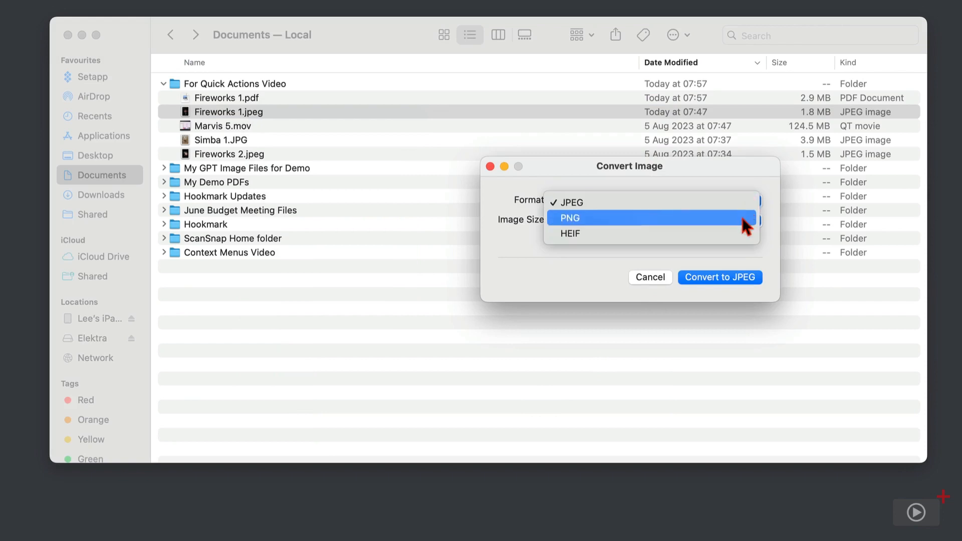
mouse_move(740, 191)
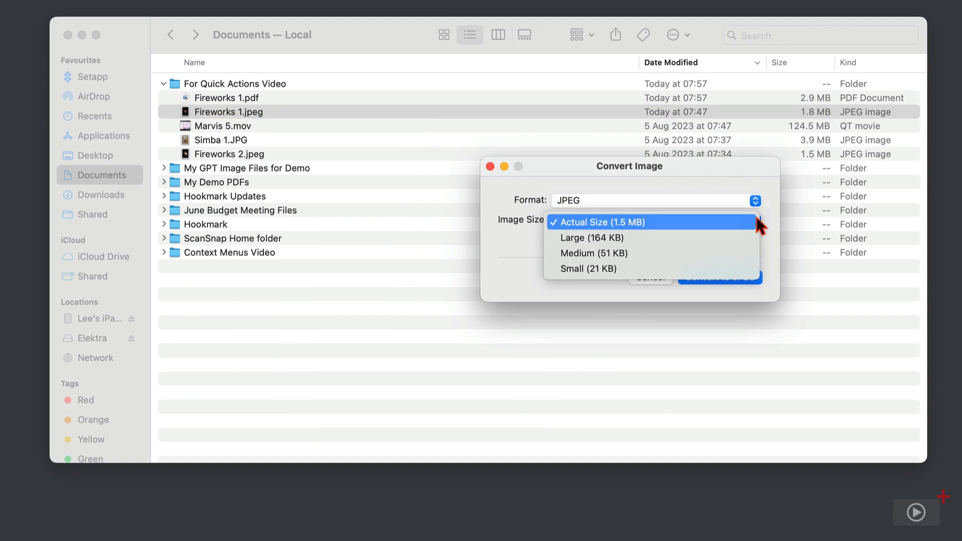
mouse_move(734, 273)
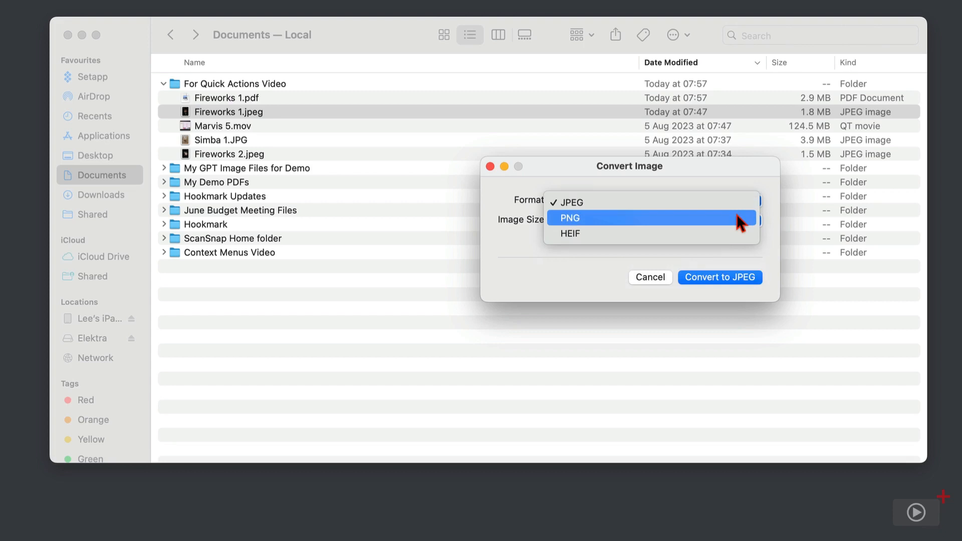
click(568, 218)
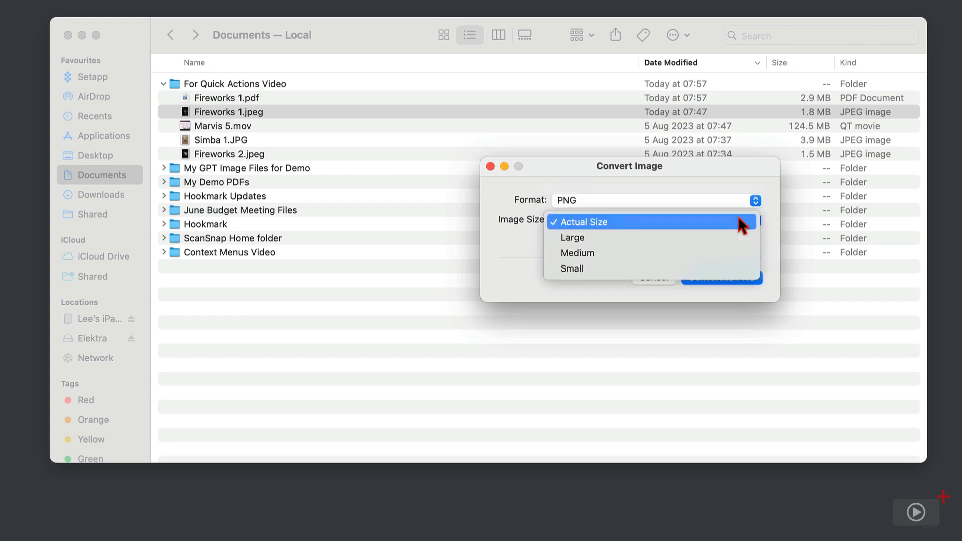
click(577, 253)
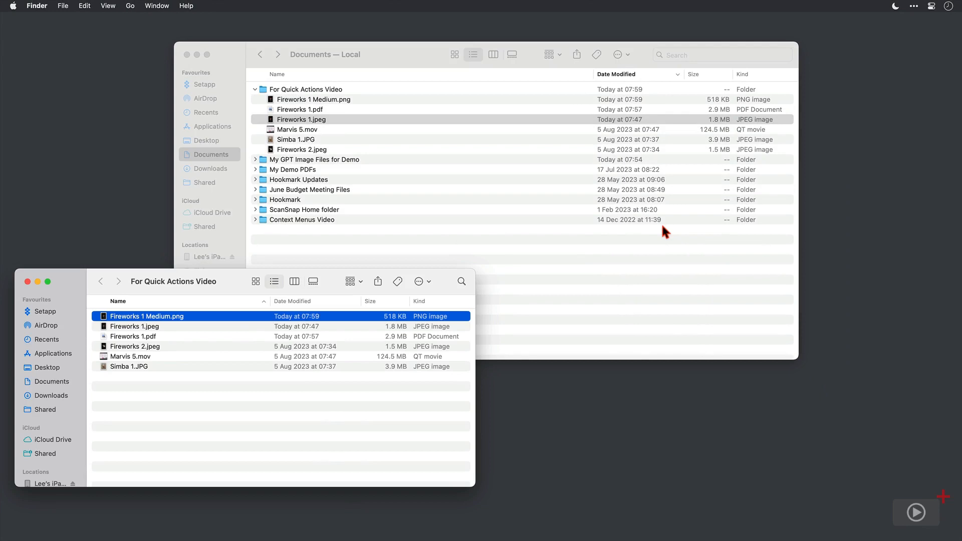
Step: Close the extra folder window and preview Fireworks 1 Medium.png and Simba 1.JPG
key(cmd+w)
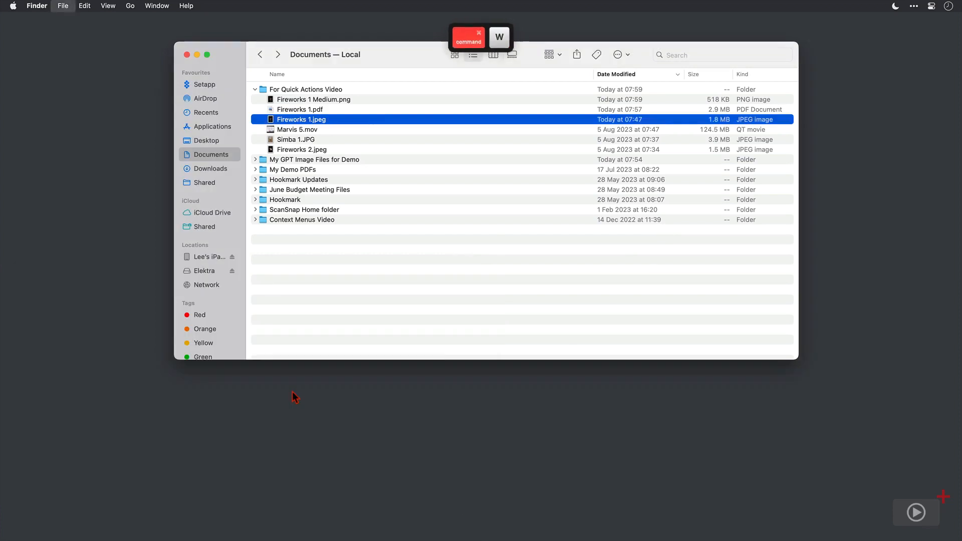
click(314, 99)
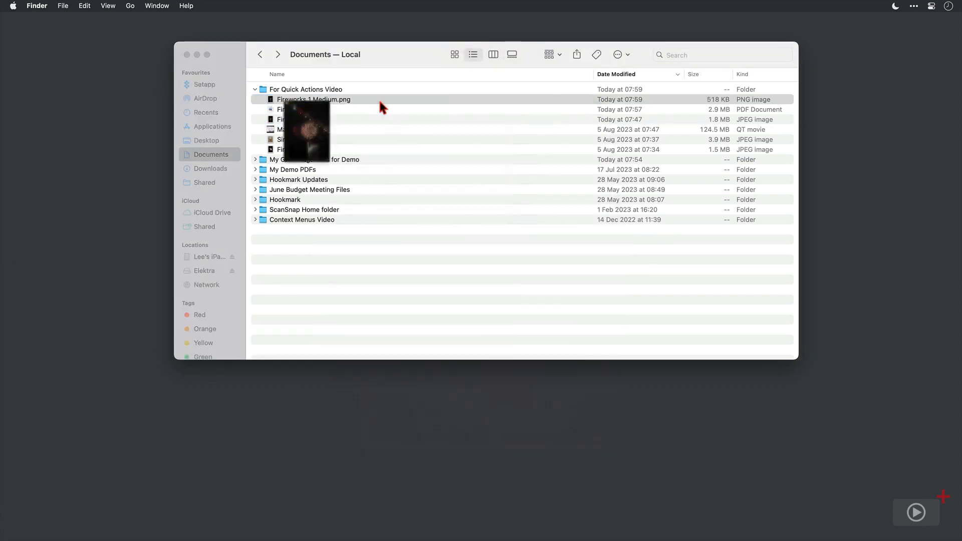
click(313, 99)
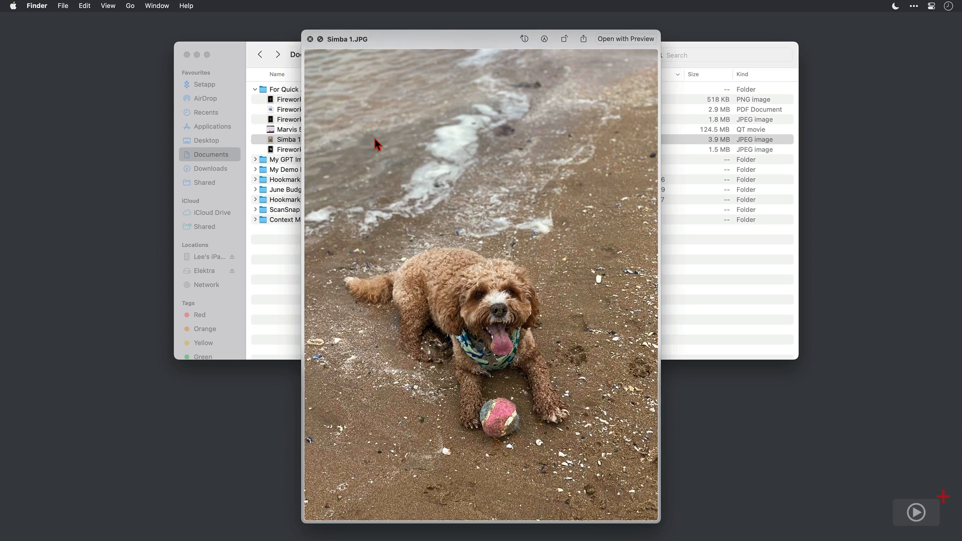
mouse_move(545, 345)
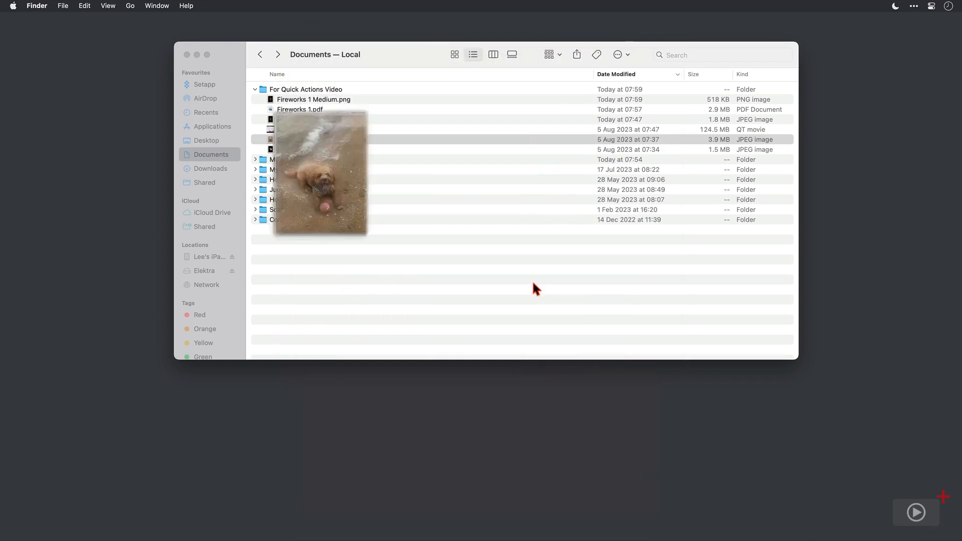
Step: Remove the background from Simba 1.JPG and select the new Simba 1 Background Removed.png
click(296, 140)
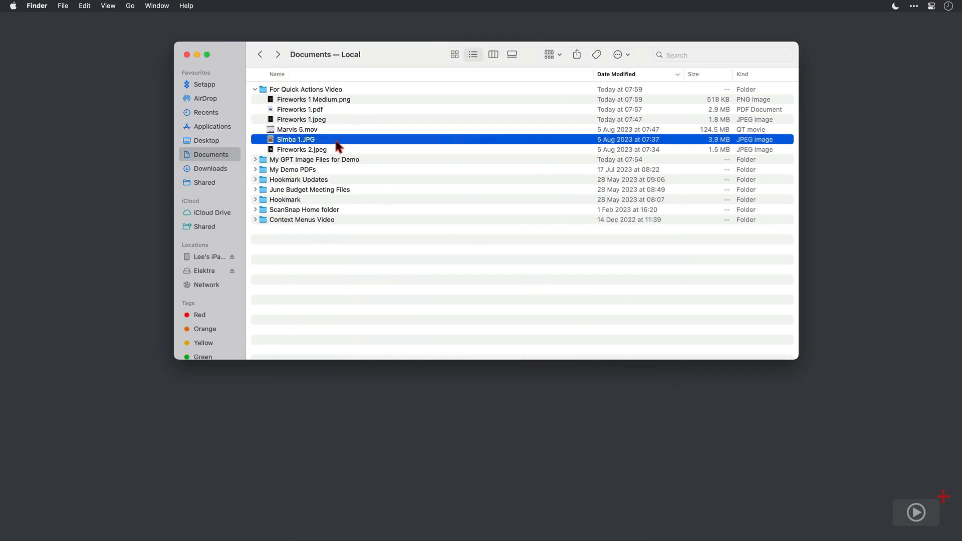
right_click(296, 139)
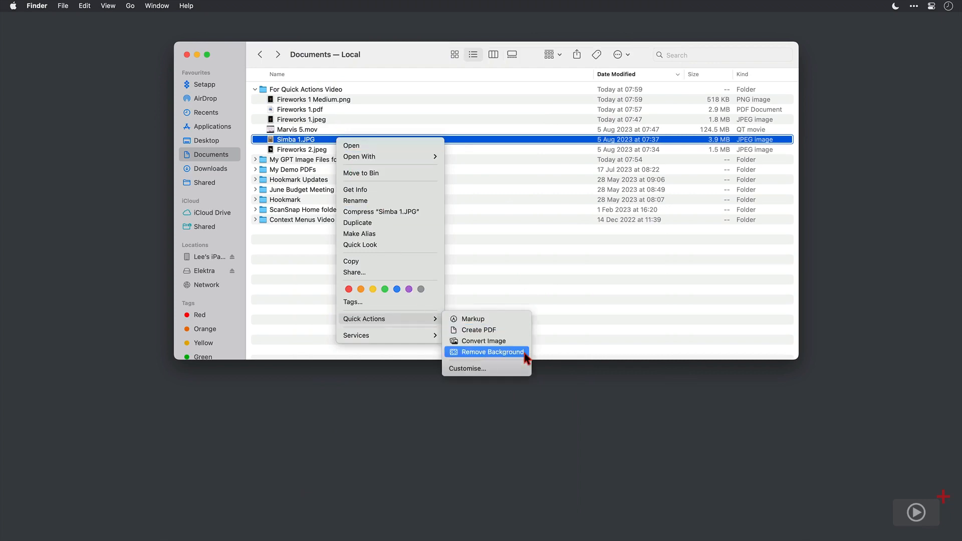
click(489, 352)
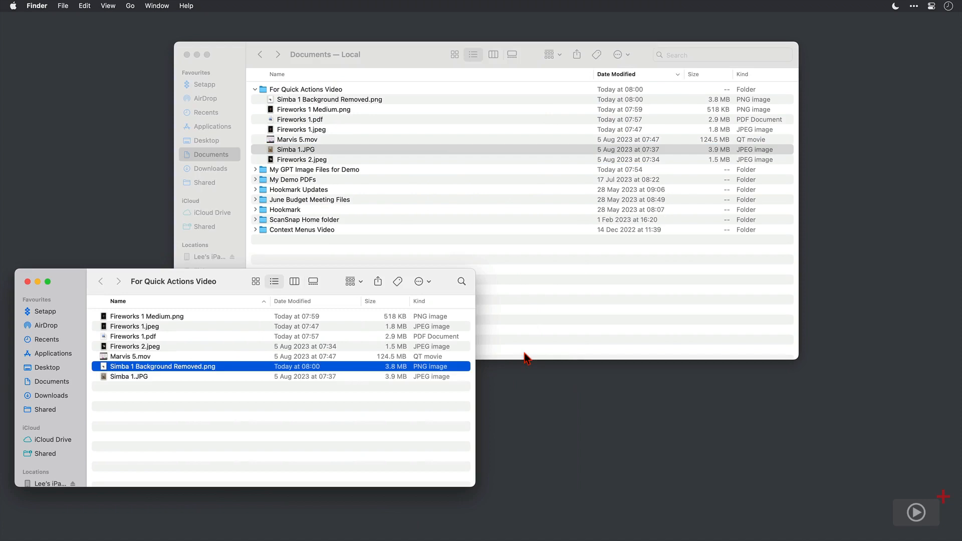
key(cmd+w)
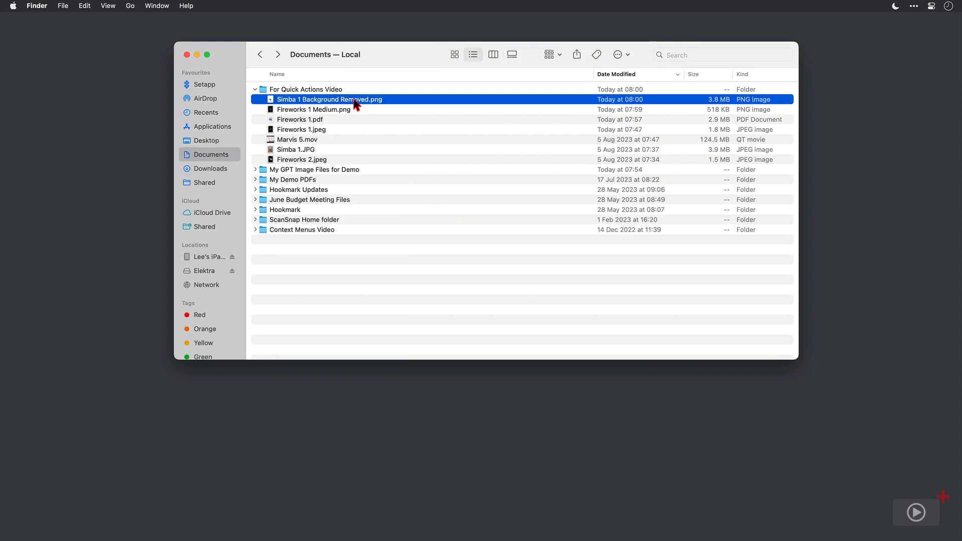
click(916, 512)
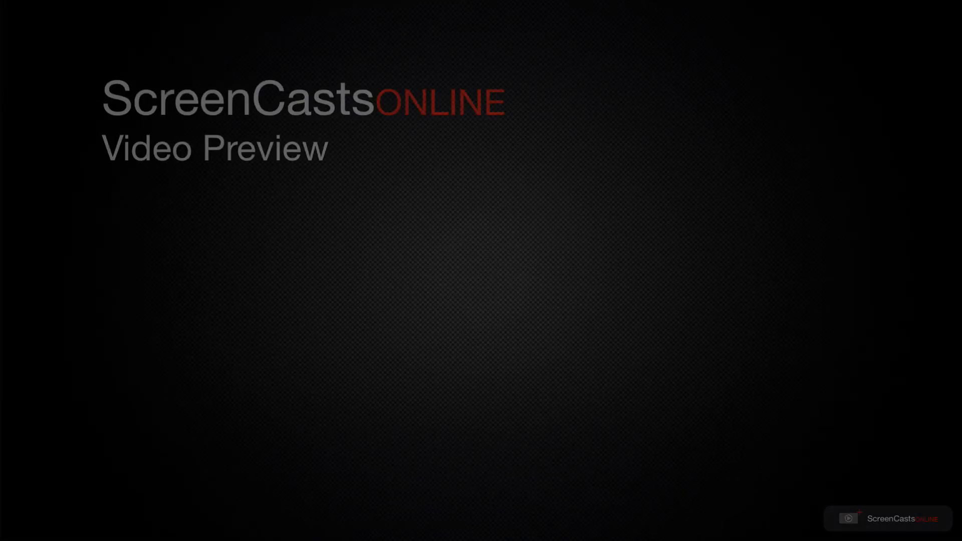